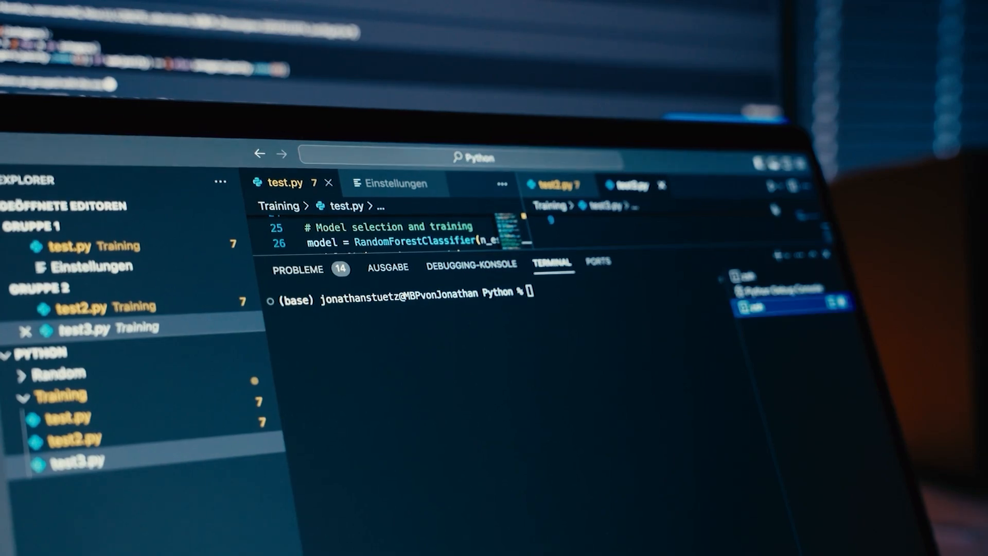
# - Execute 'python -u test3.py' in the integrated terminal to print the long encoded string
pyautogui.press('Return')
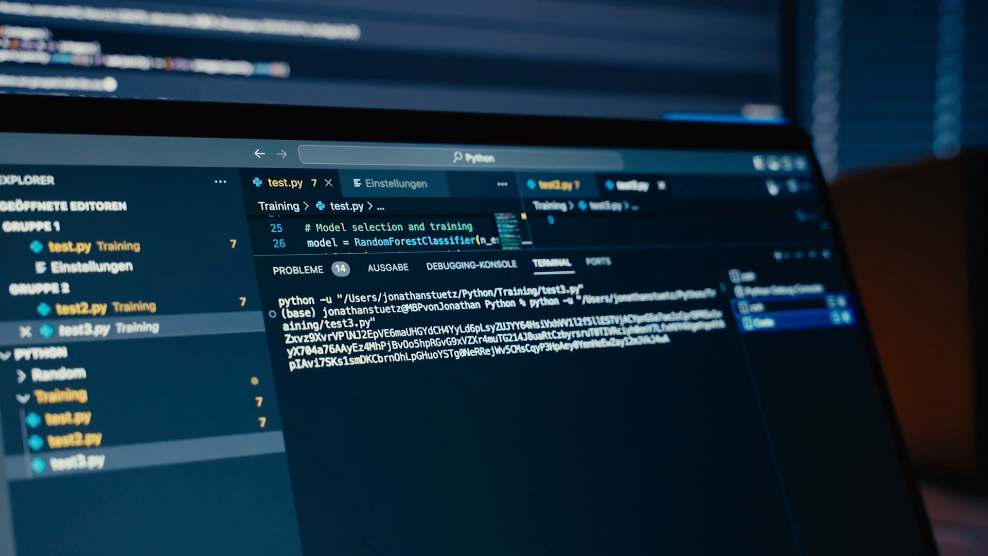